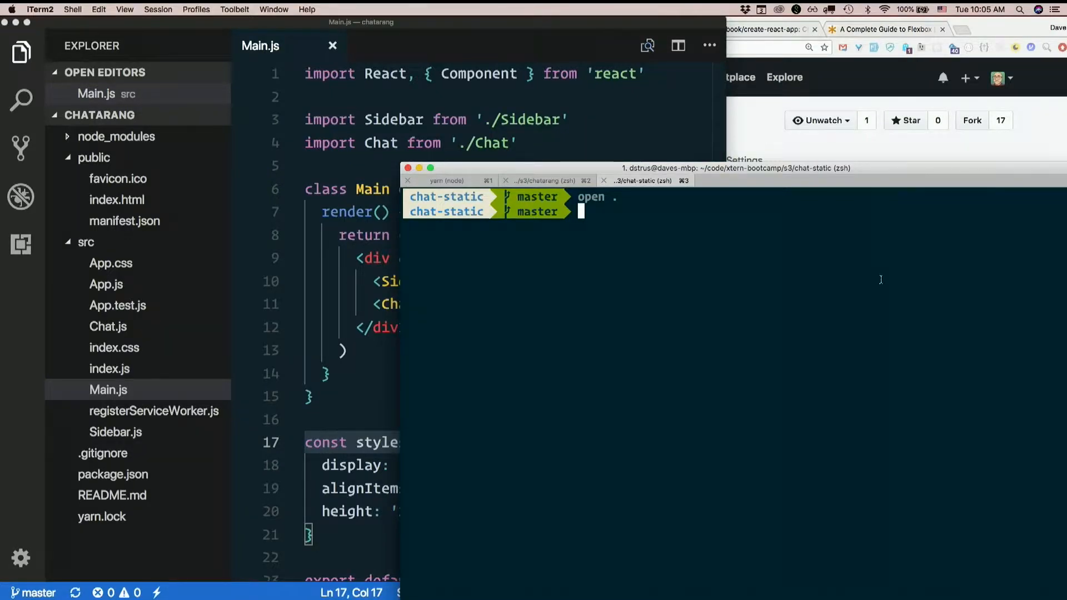
Open the chat-static folder in Finder via 'open .' and look over its CSS files.
key(Return)
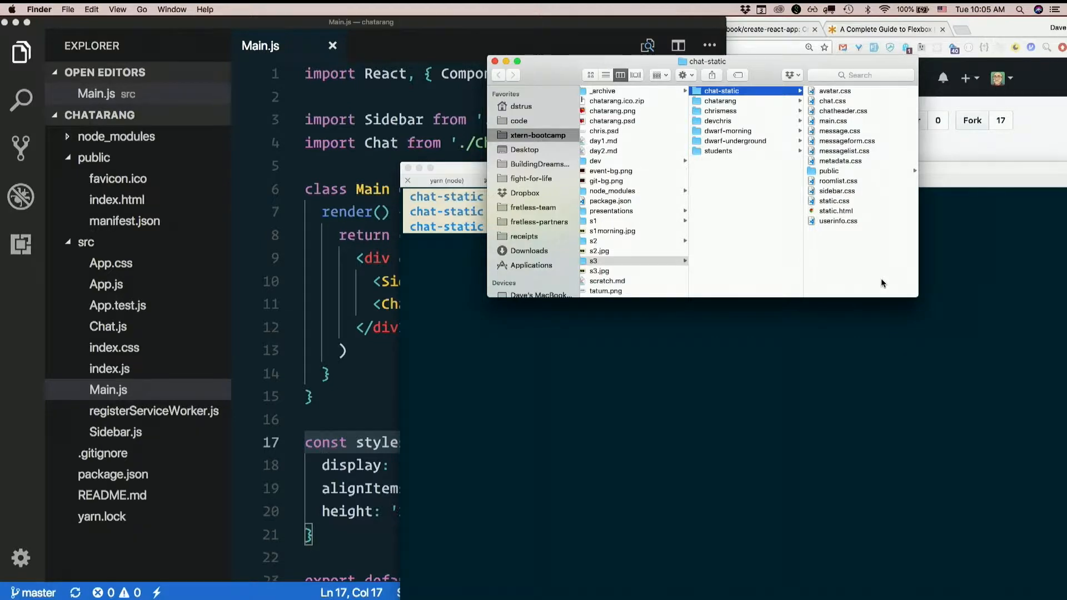
mouse_move(869, 201)
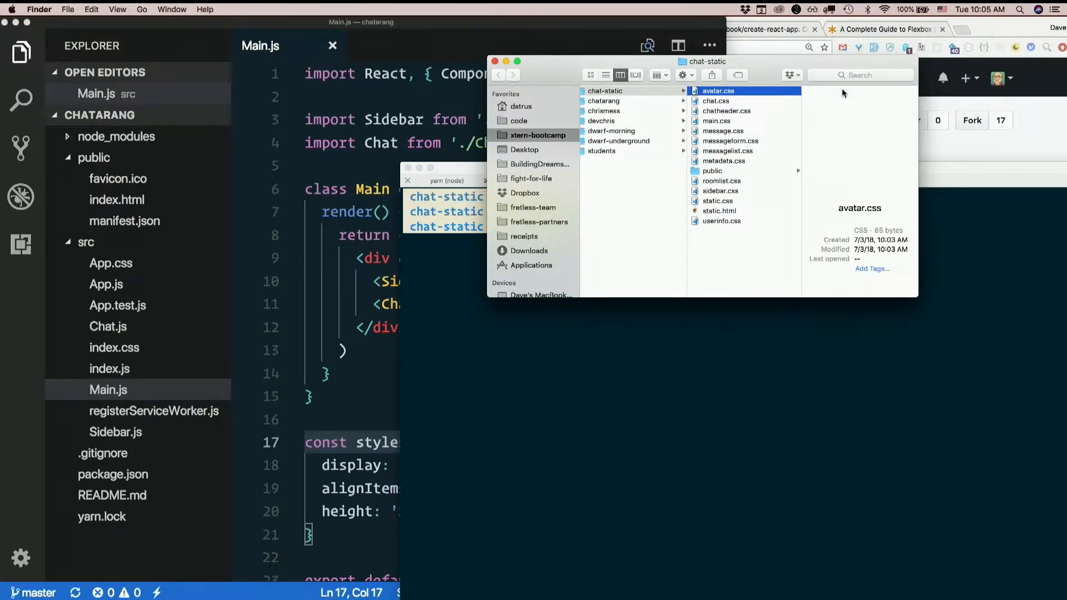
click(721, 191)
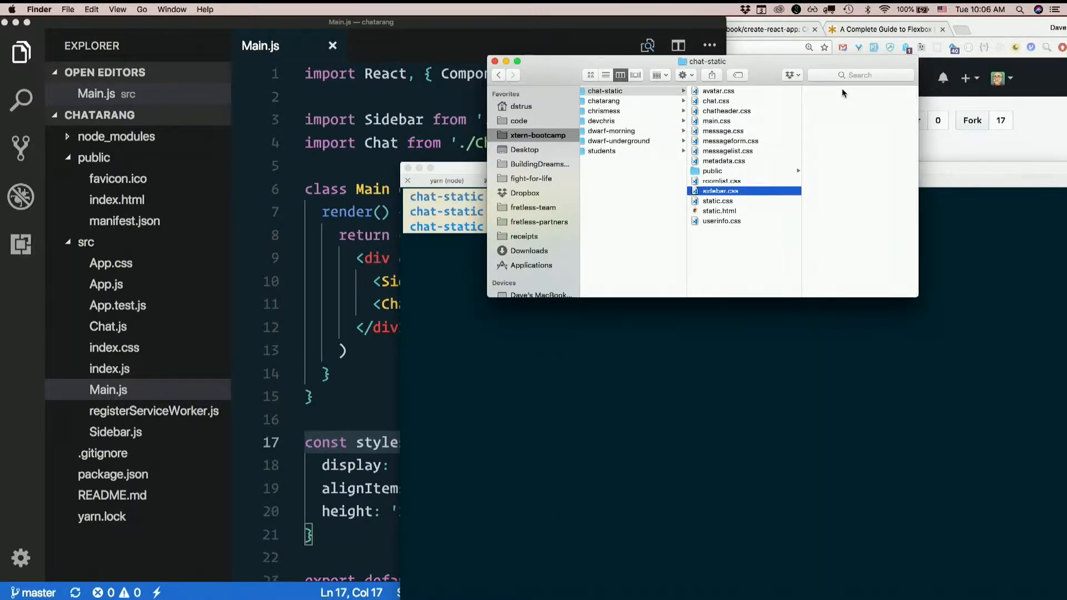
click(721, 221)
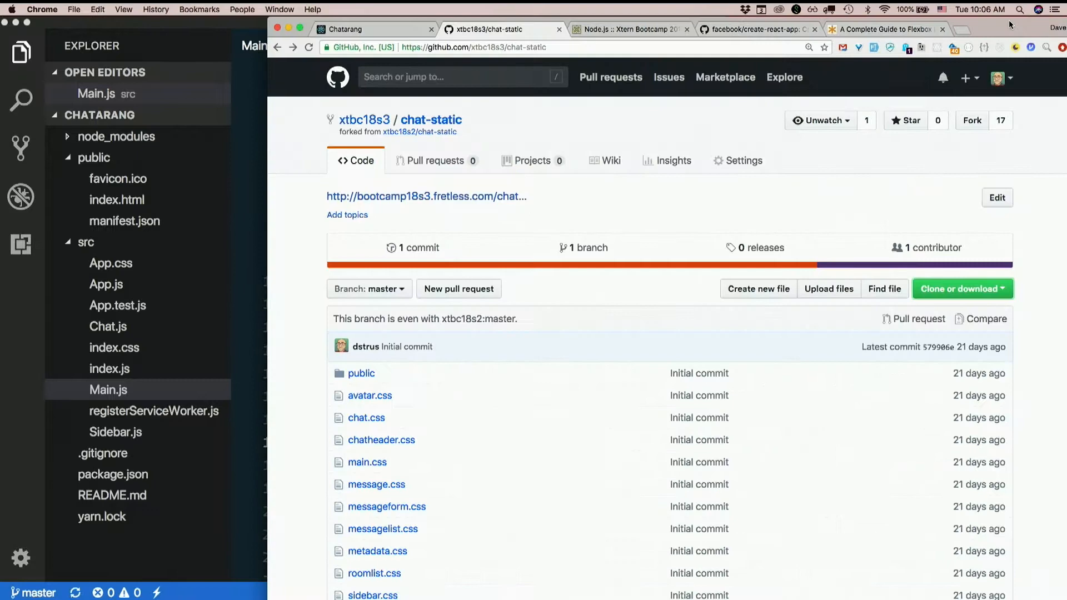
Switch from the localhost:3000 app to the static.html mockup showing the #general header.
click(345, 29)
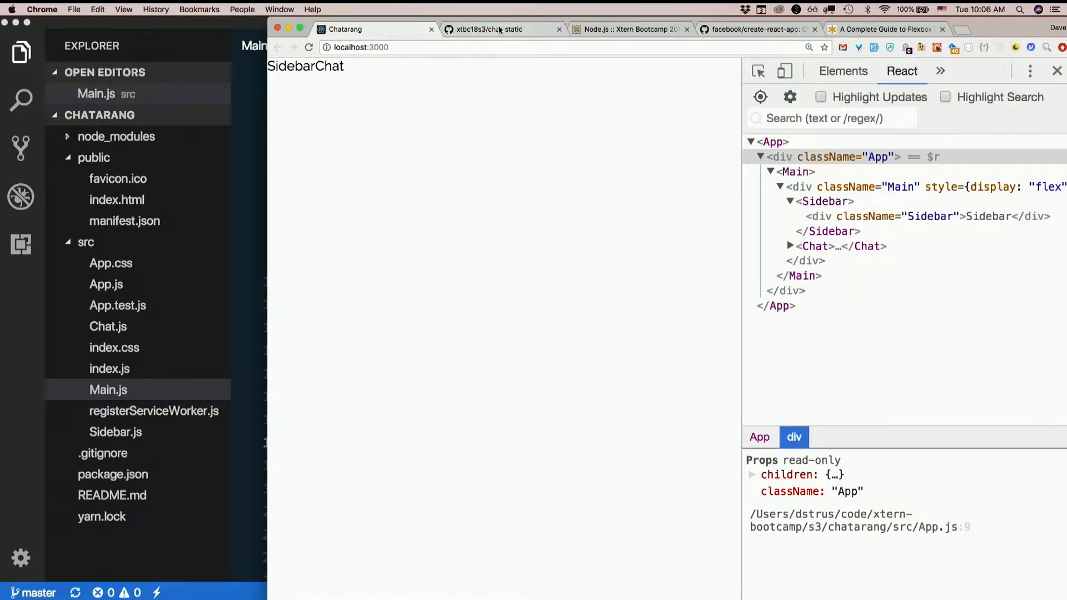
click(497, 29)
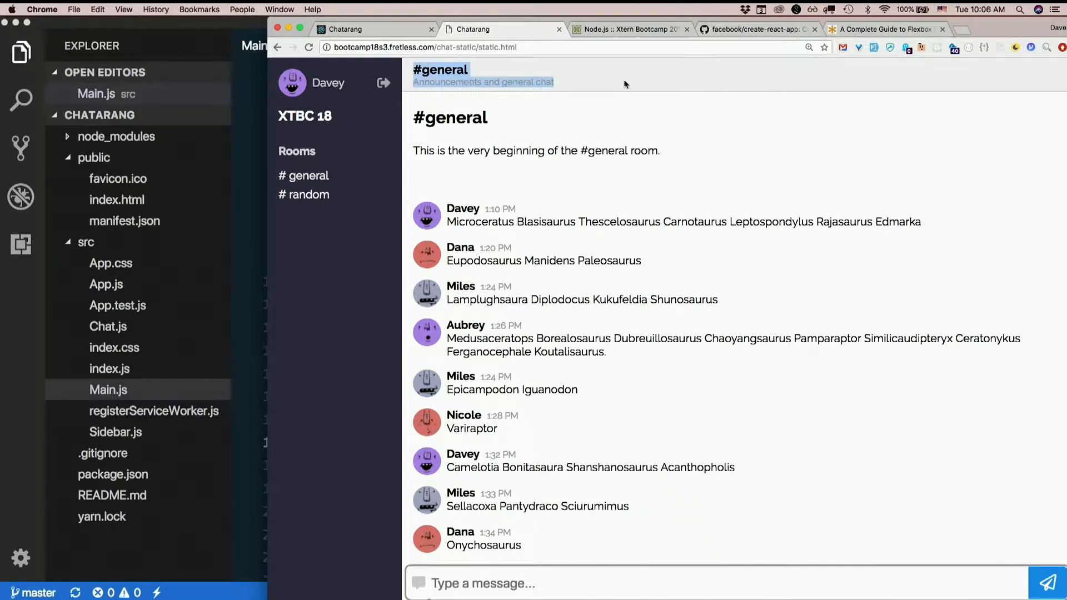
mouse_move(895, 69)
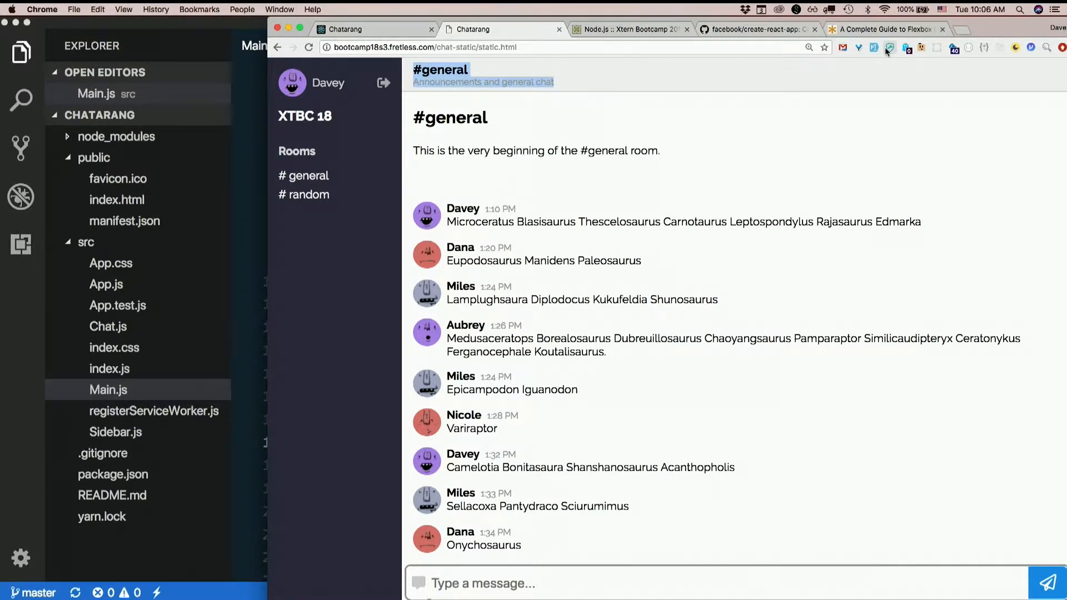
mouse_move(889, 48)
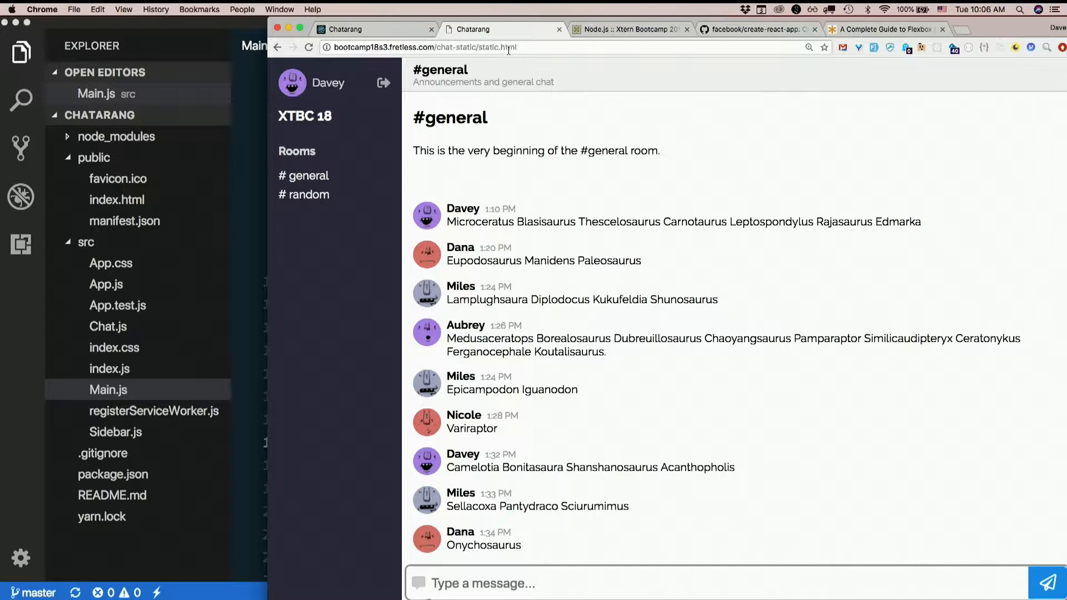
mouse_move(477, 74)
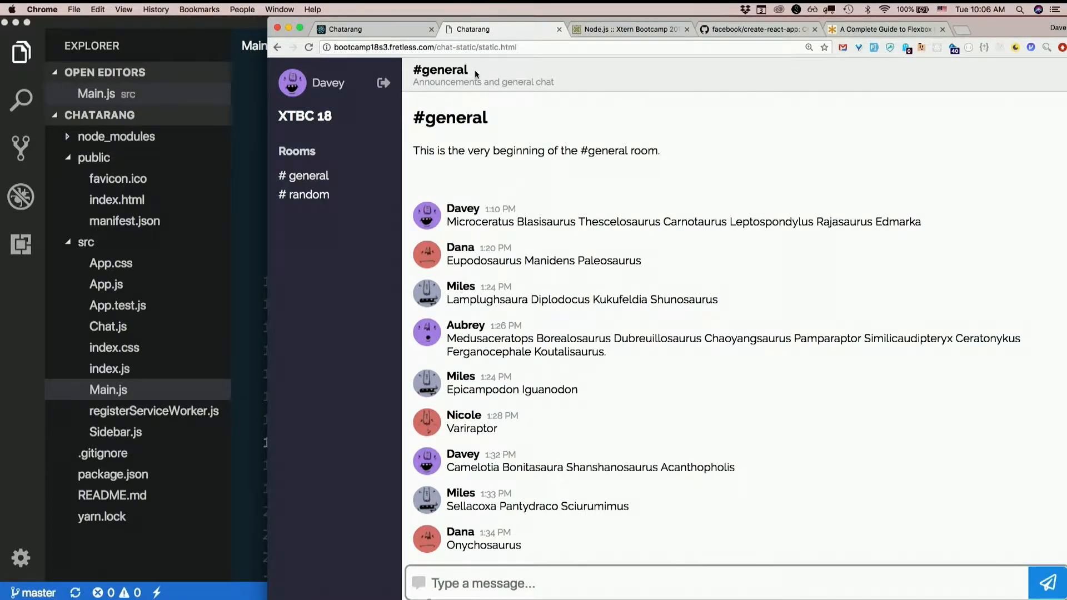
mouse_move(733, 82)
text(C)
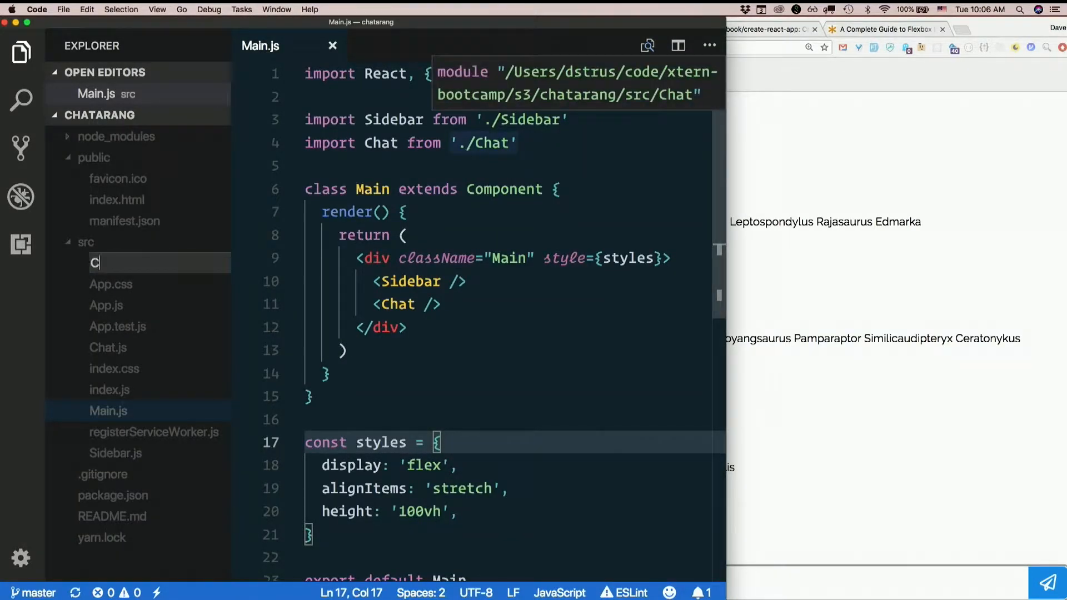
Name the new src file ChatHeader.js.
text(hatHeader.js)
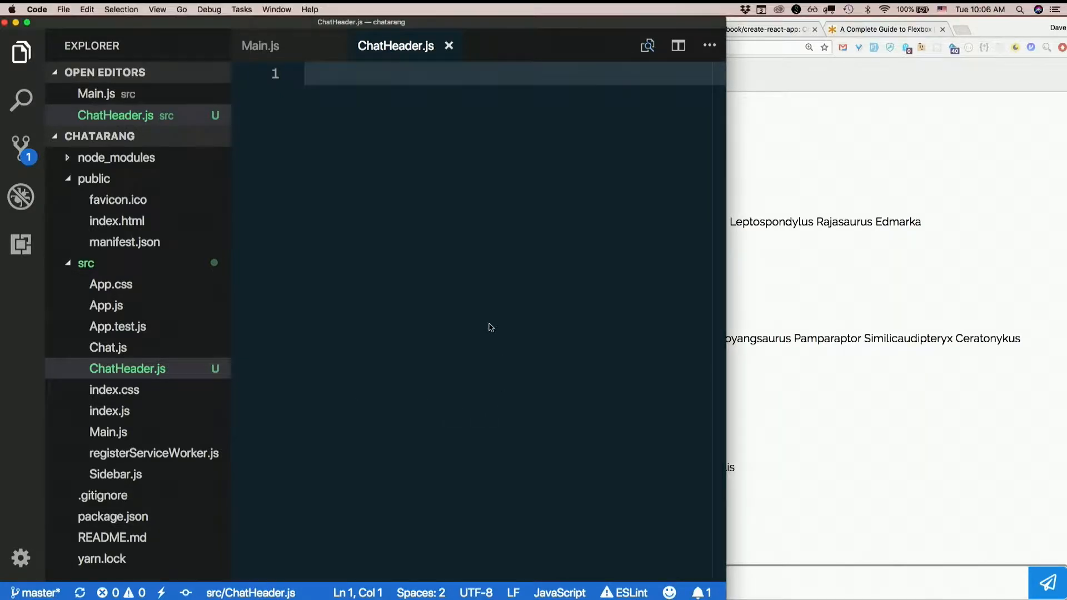
Import React and declare class ChatHeader extends Component with a render method.
text(import React, { Component } from 'react)
text(class)
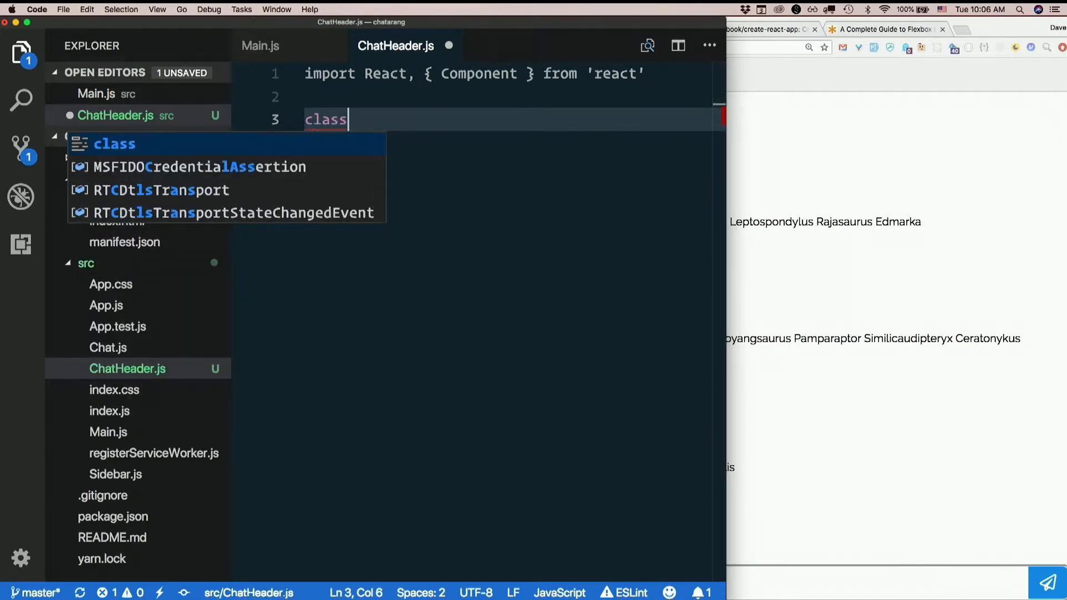
text(C)
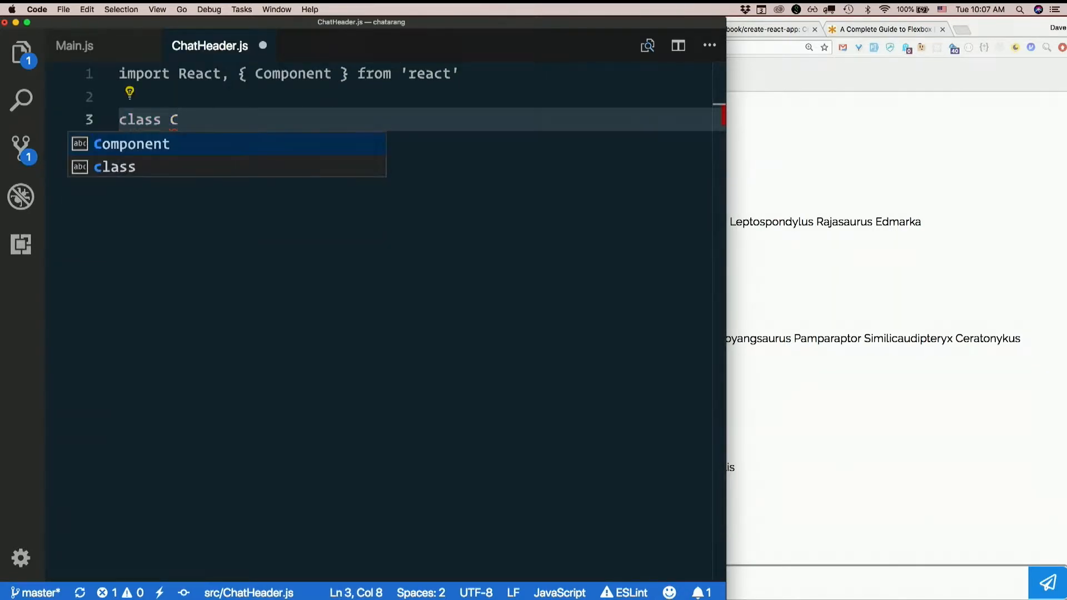
text(hatHeader)
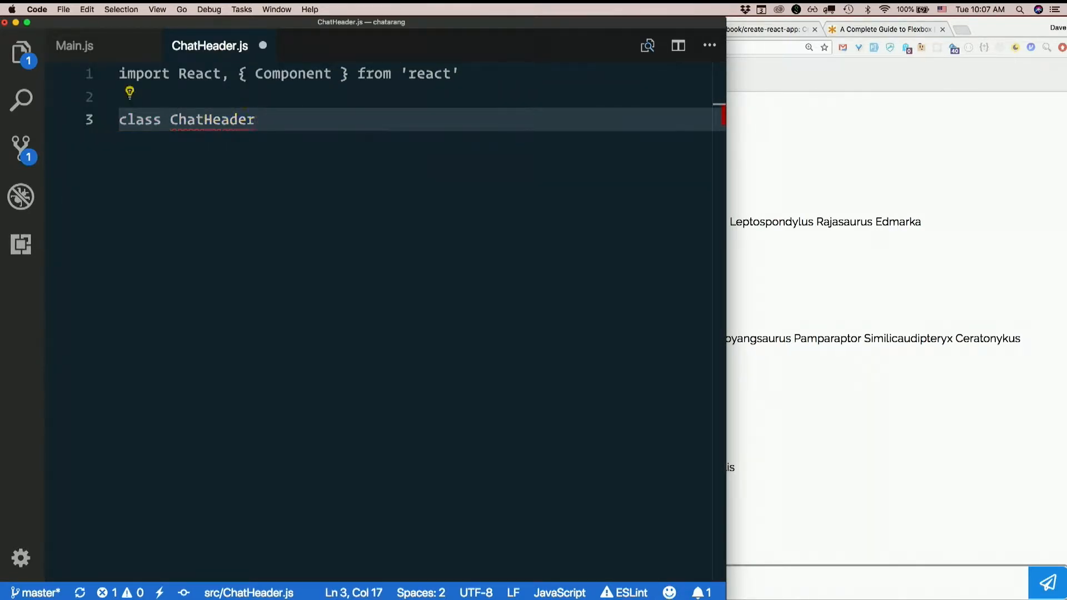
text(extends)
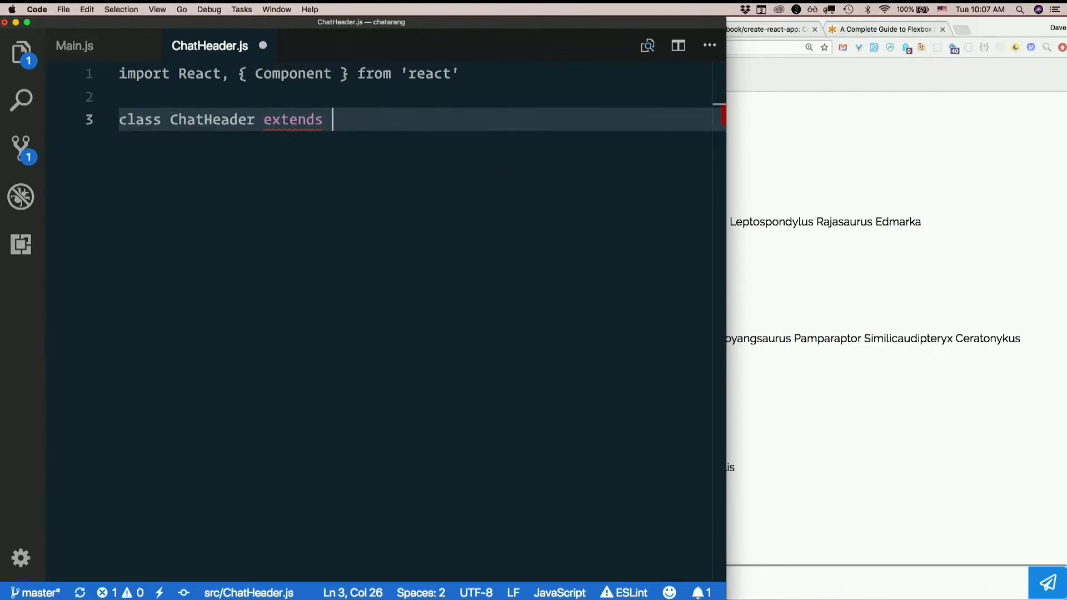
text(Compone)
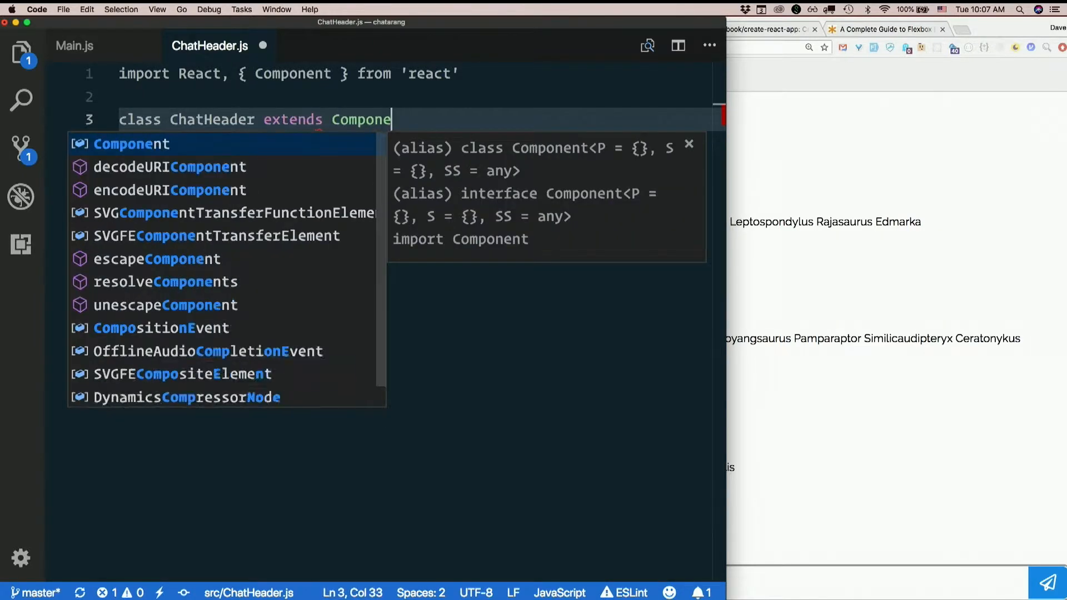
text(render() {)
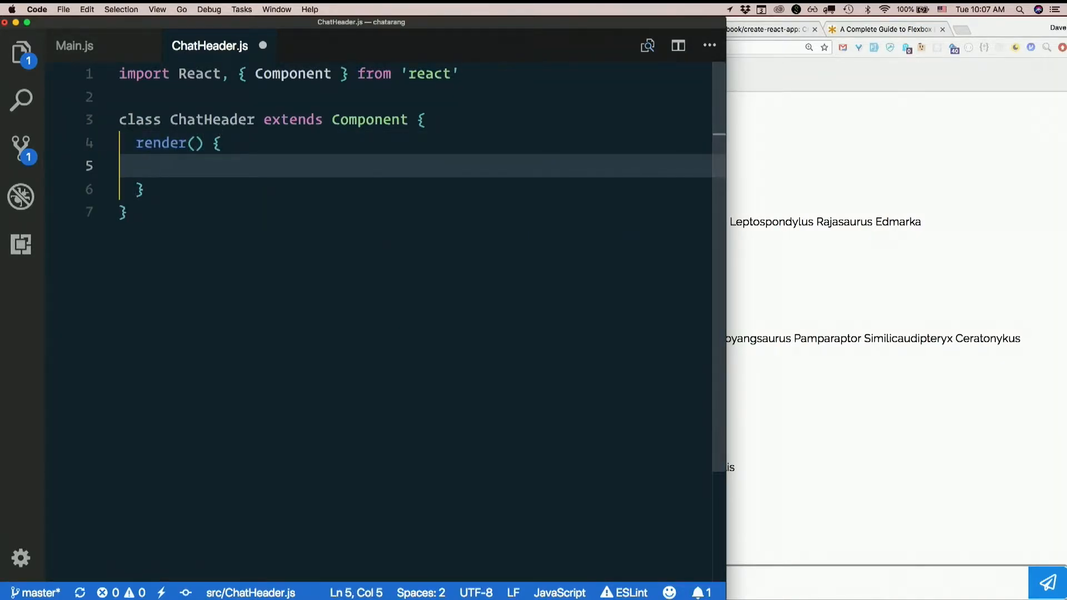
Return a div with class ChatHeader and export default ChatHeader.
text(return ()
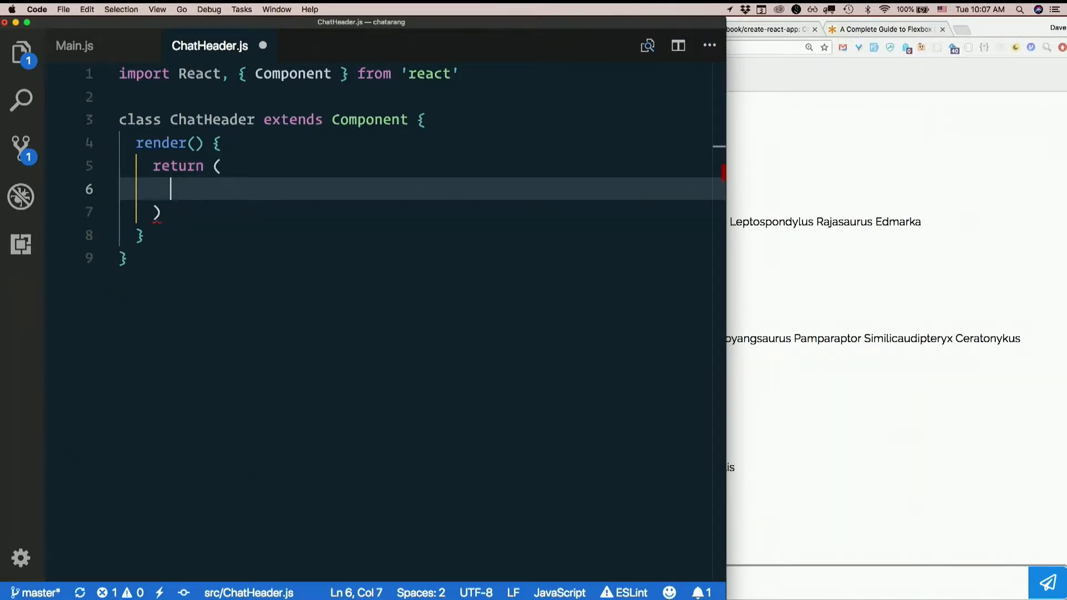
text(.C)
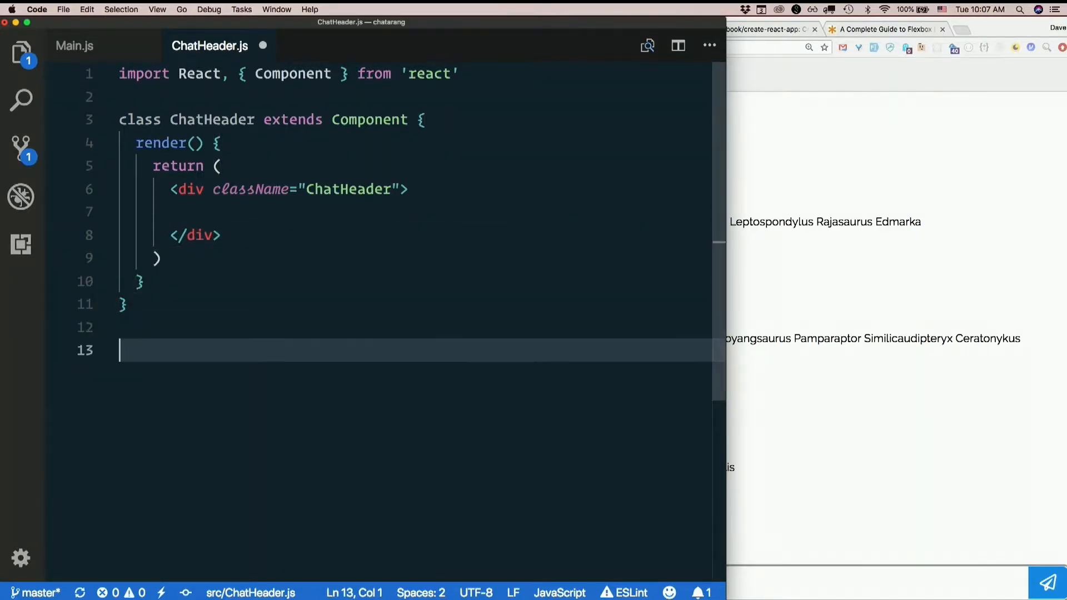
text(export default)
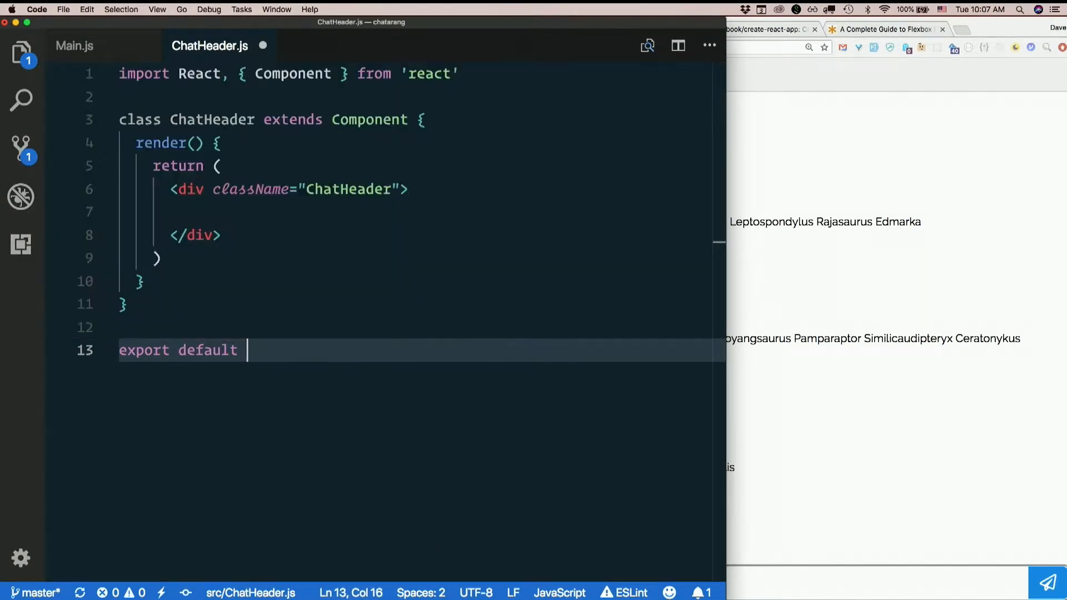
text(ChatHeader)
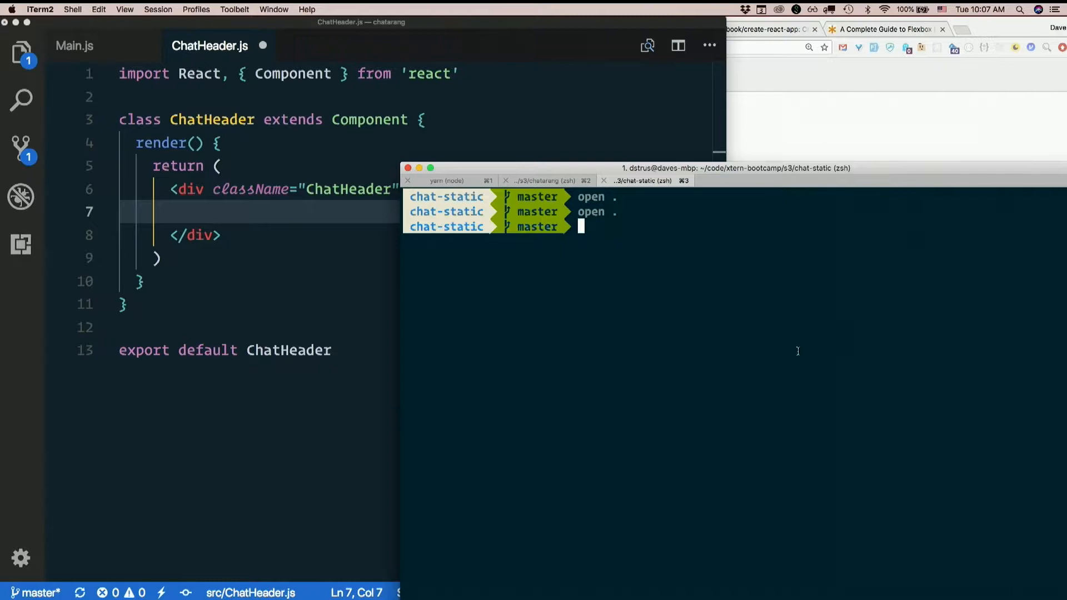
Open chat-static's static.html in a second editor window and scroll to the header block.
text(code)
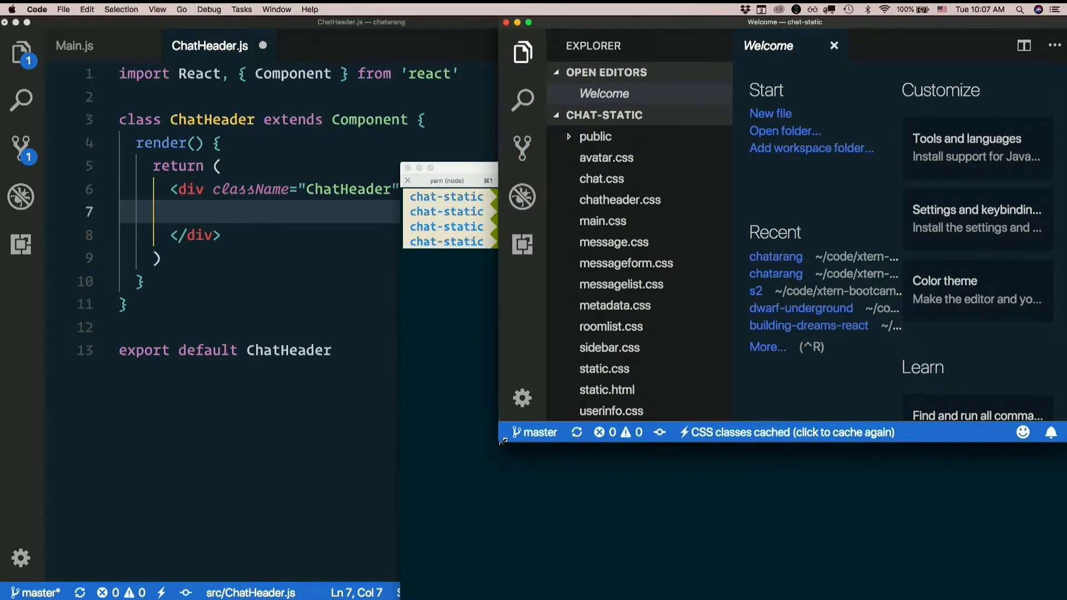
click(607, 390)
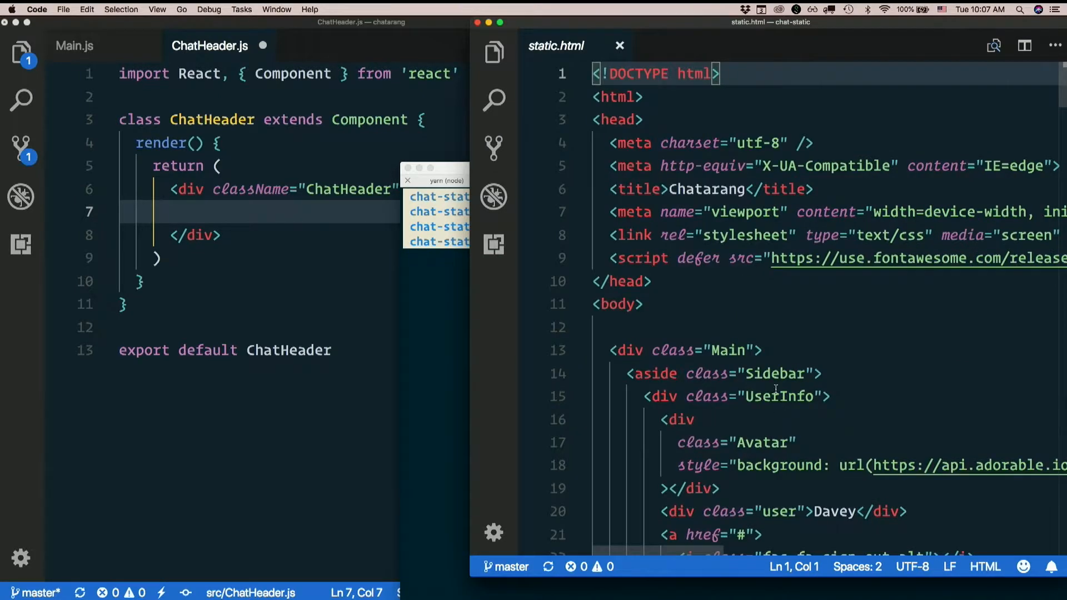
scroll(down, 3)
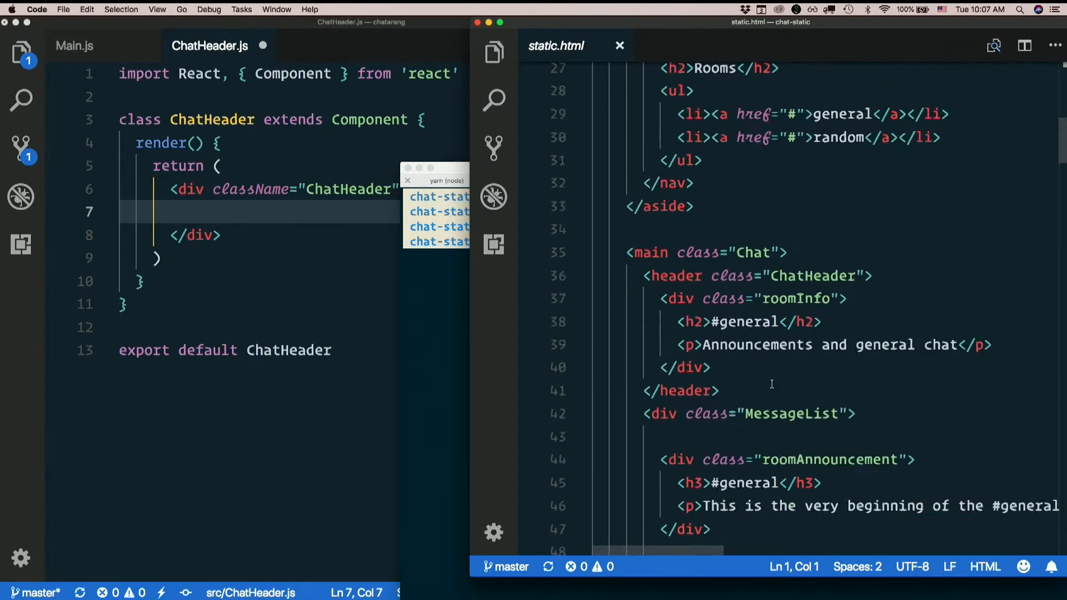
Select and copy the <header class="ChatHeader"> markup, then return to ChatHeader.js.
double_click(811, 175)
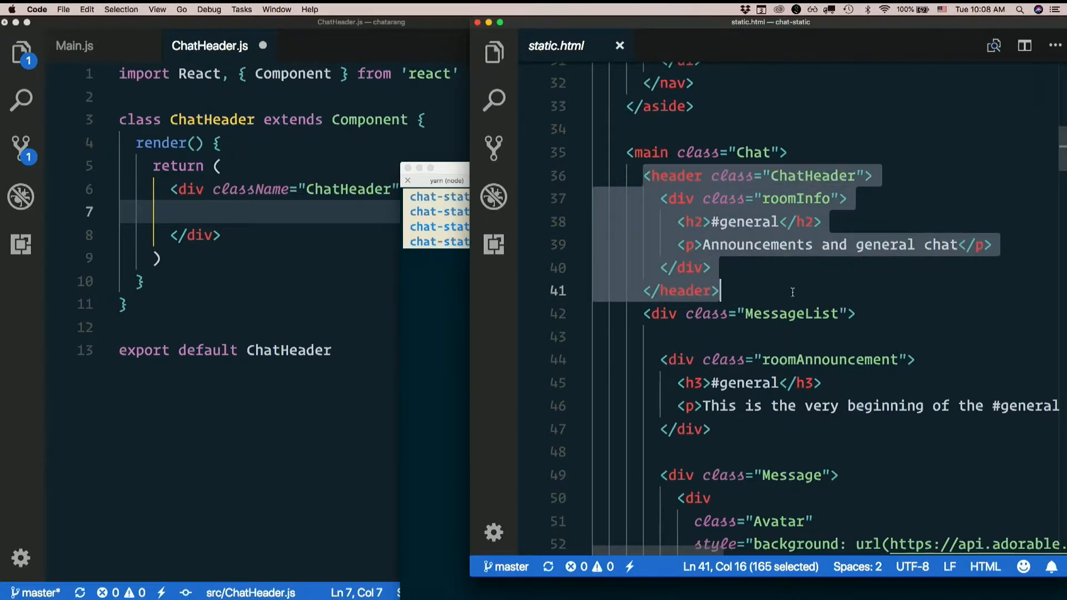
click(531, 267)
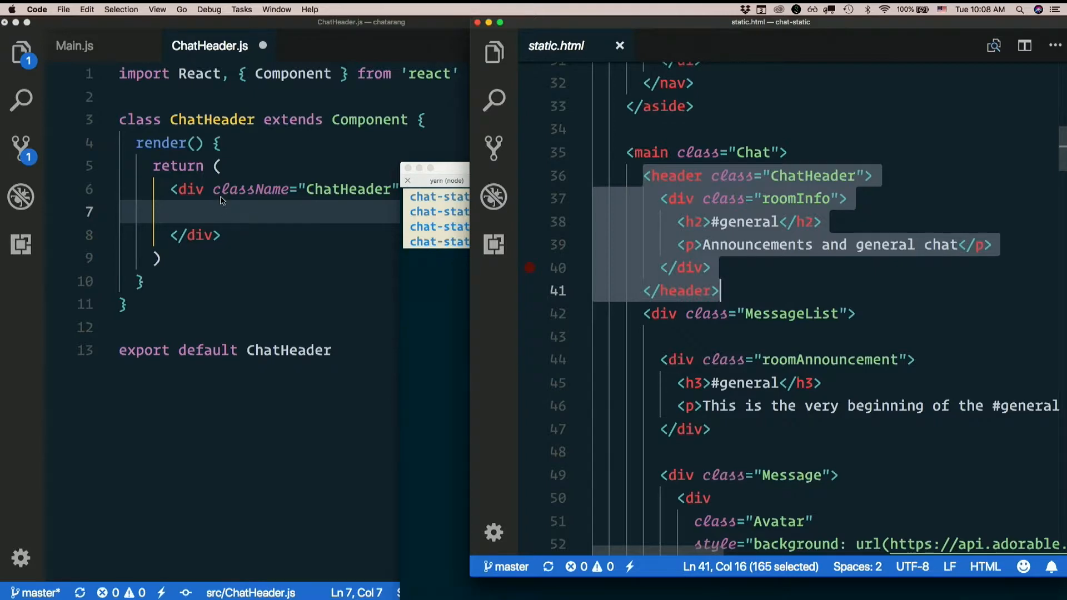
click(530, 268)
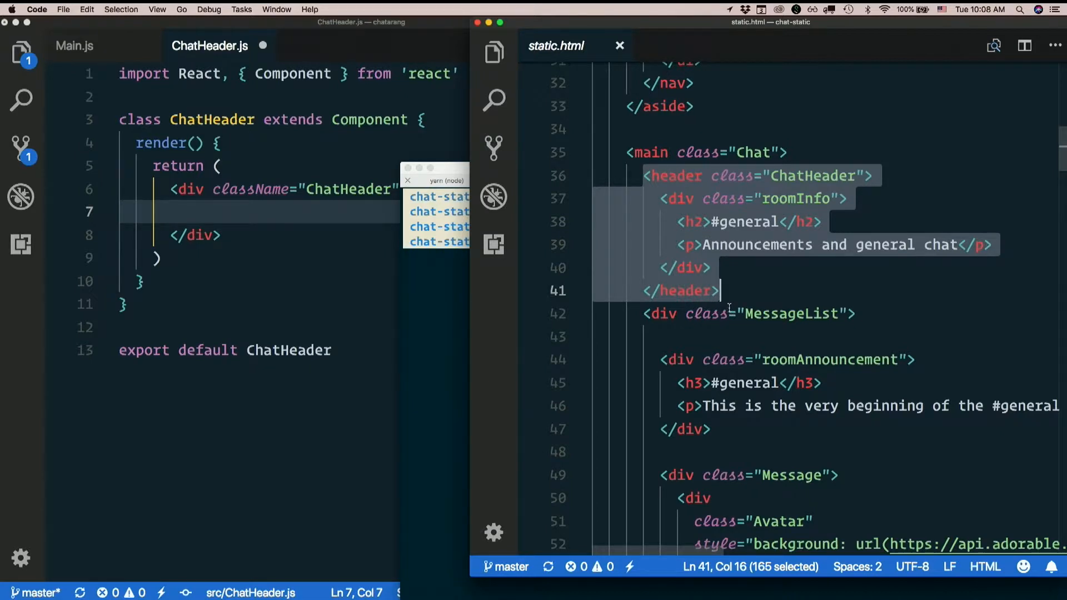
mouse_move(192, 256)
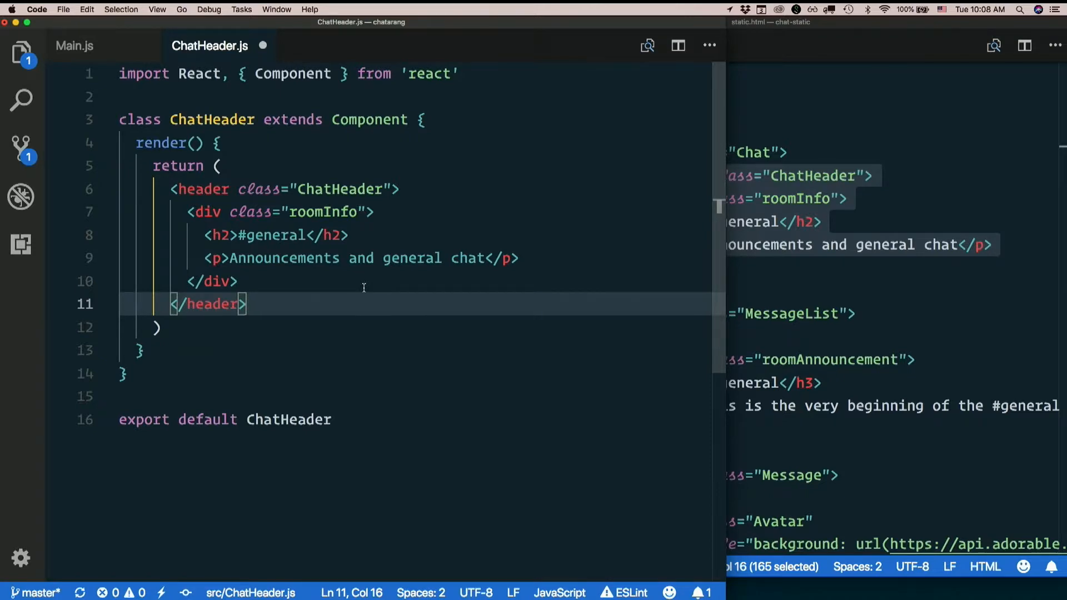
mouse_move(346, 263)
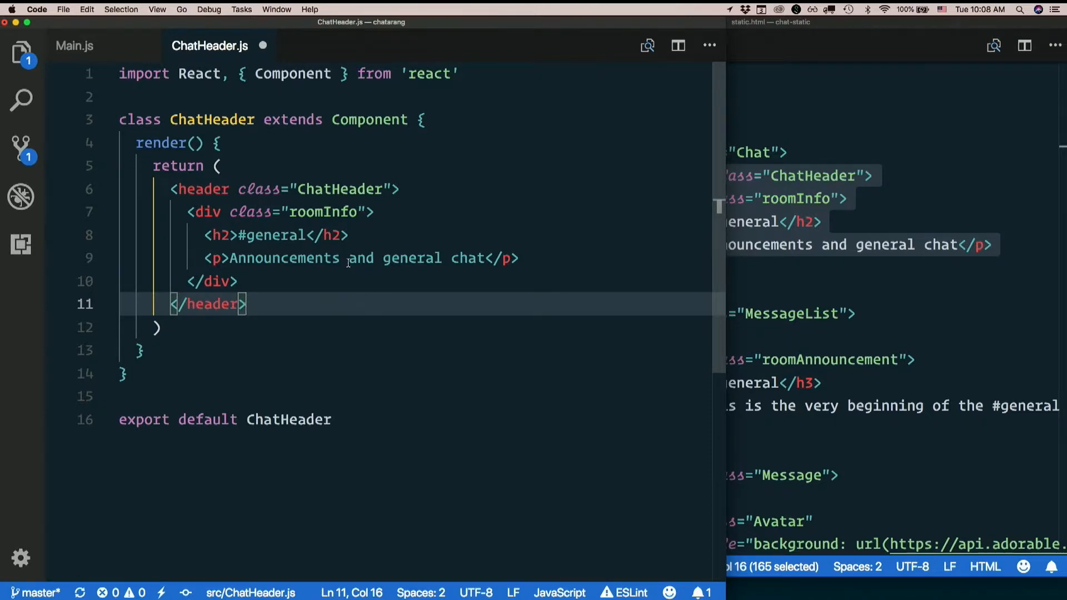
mouse_move(279, 187)
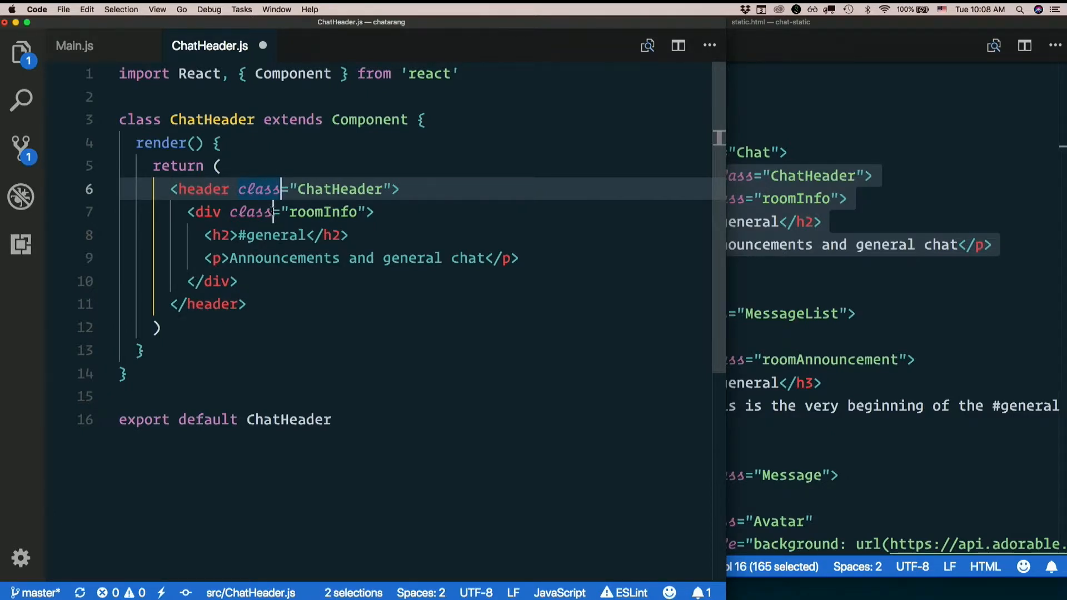
Change both pasted class attributes to className in the header markup.
text(Name)
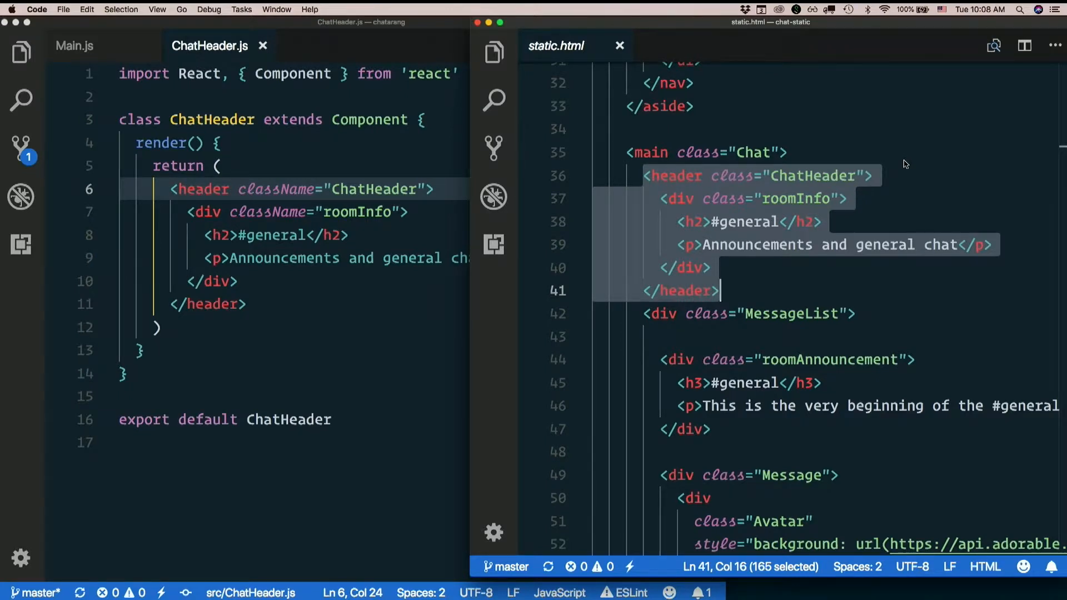
mouse_move(577, 53)
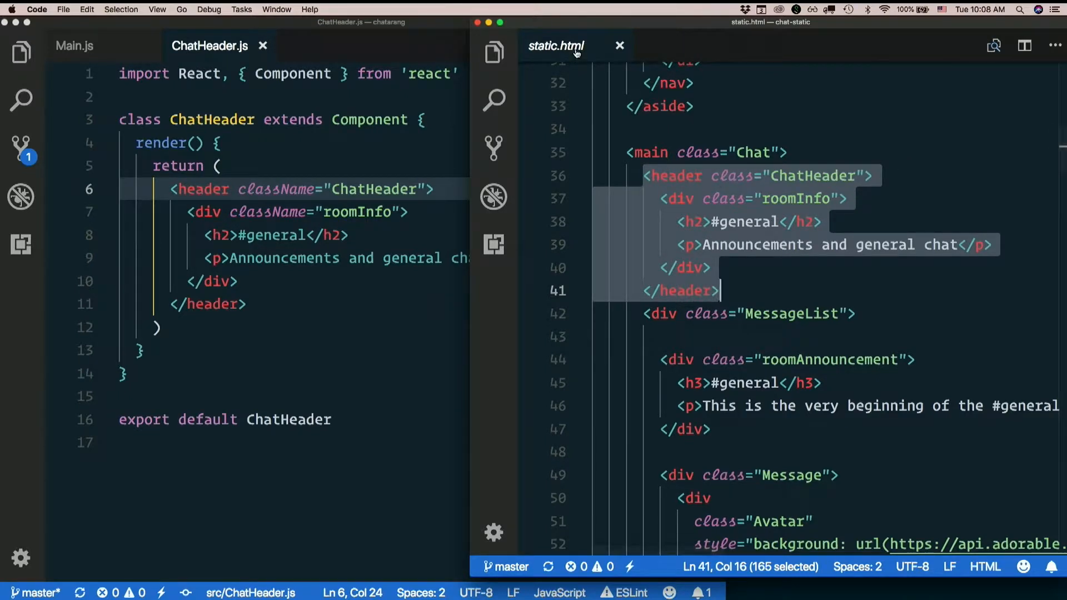
Review static.html's message list markup, then close its pane leaving ChatHeader.js.
scroll(down, 3)
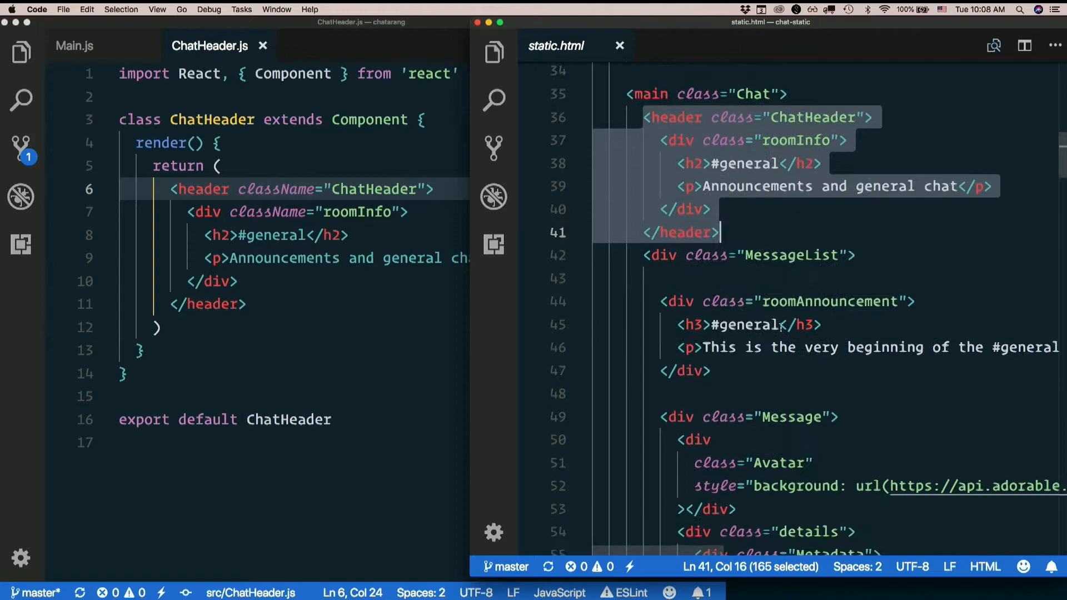
scroll(down, 3)
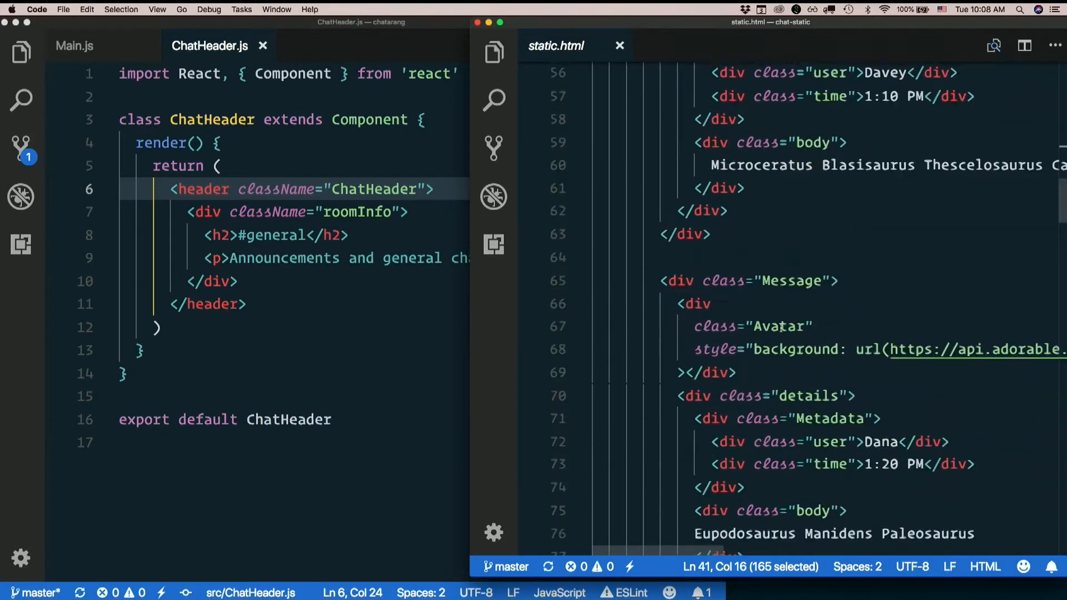
scroll(up, 3)
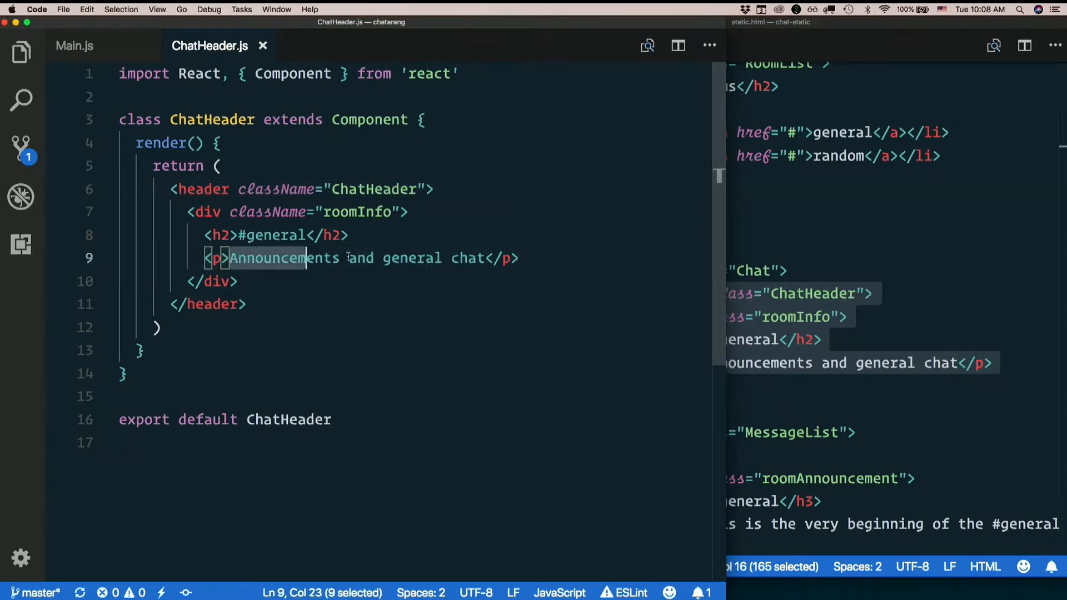
click(486, 258)
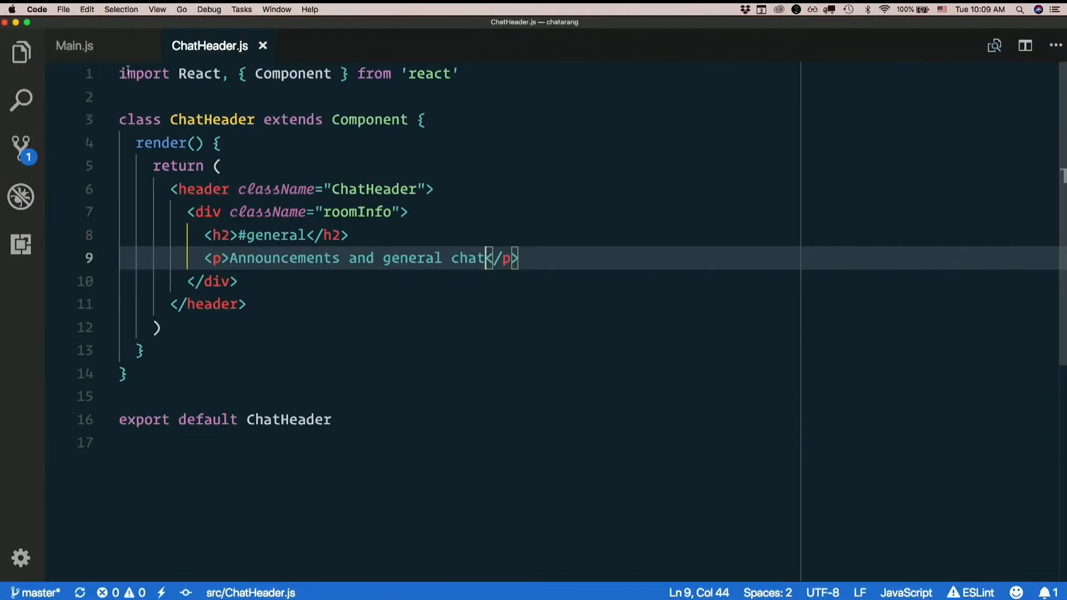
Open Chat.js beside ChatHeader.js and add import ChatHeader from './ChatHeader'.
text(chat)
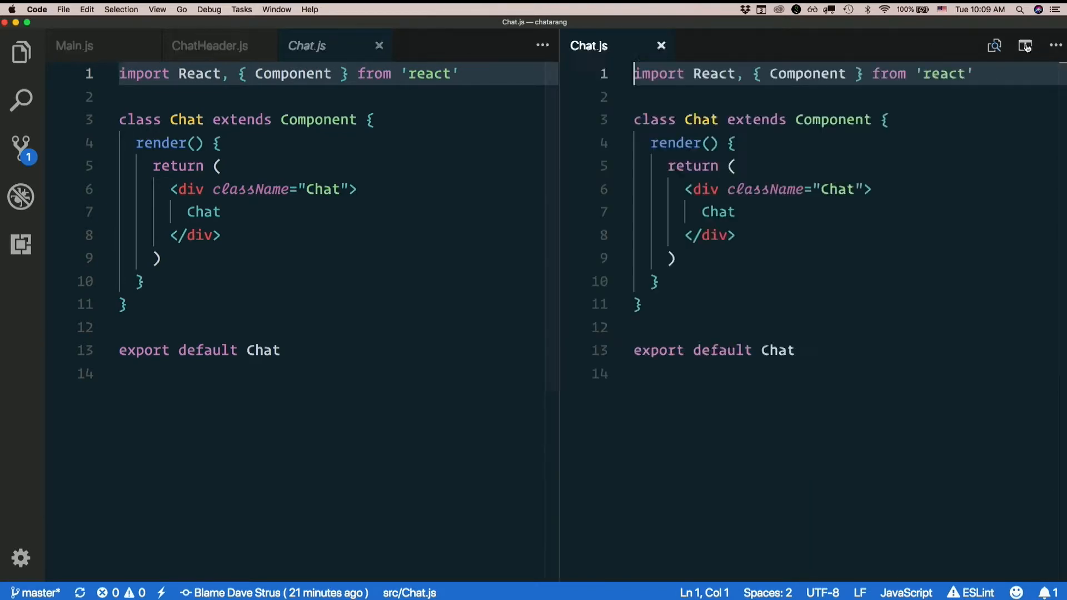
click(211, 46)
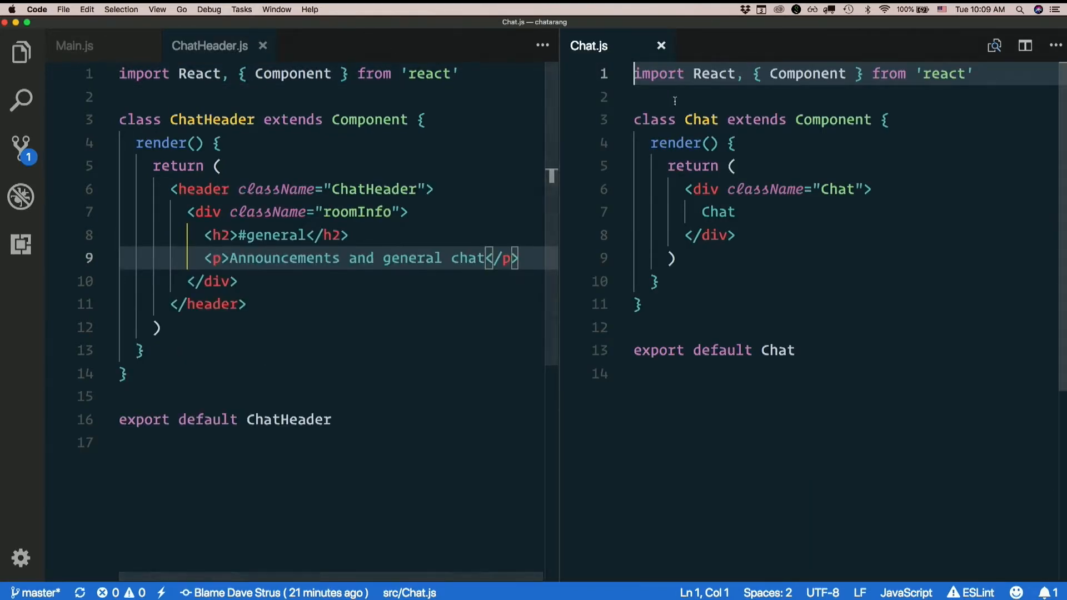
text(import ChatHeader)
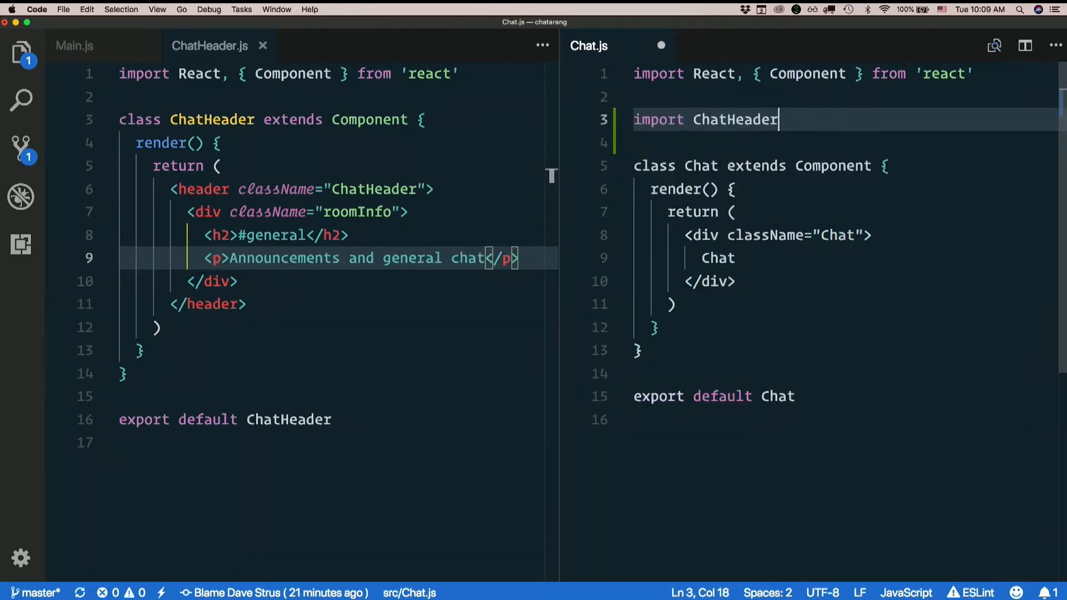
text(from ')
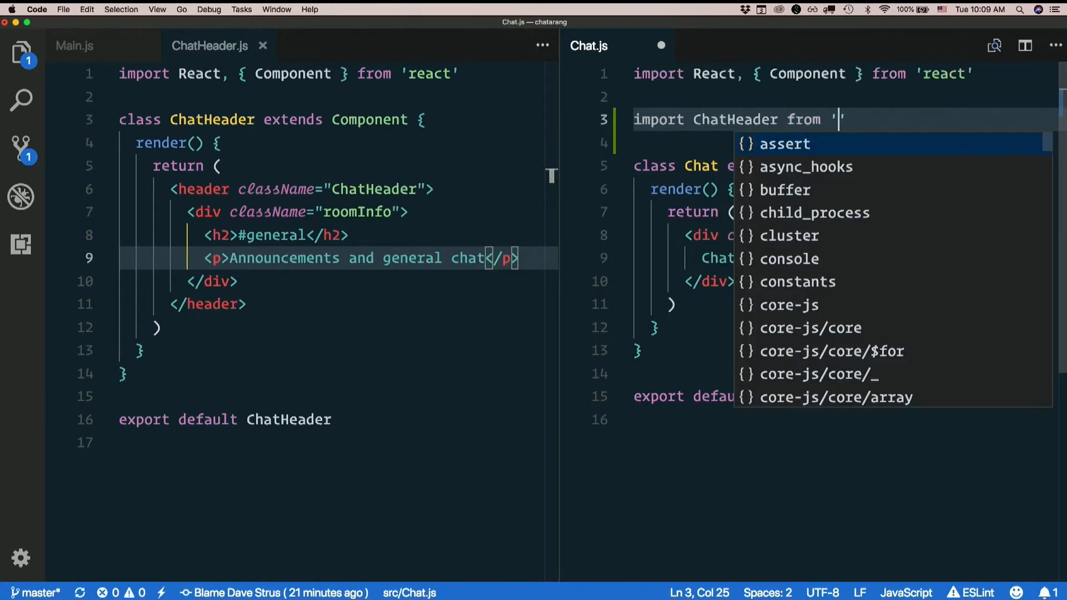
text(./ChatHeader)
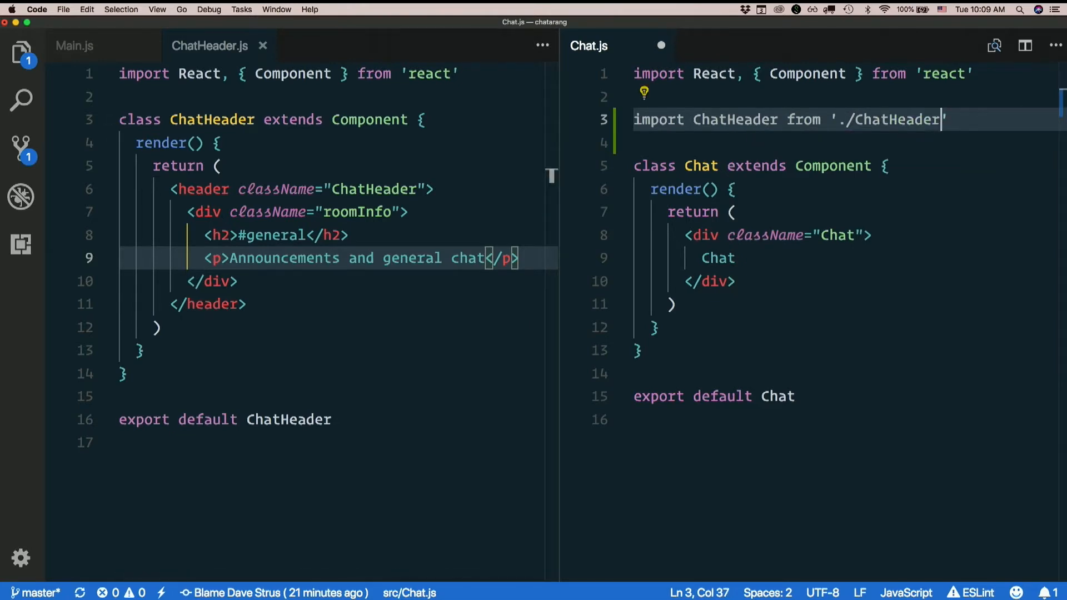
Replace the 'Chat' placeholder text with <ChatHeader></ChatHeader> in render.
click(571, 326)
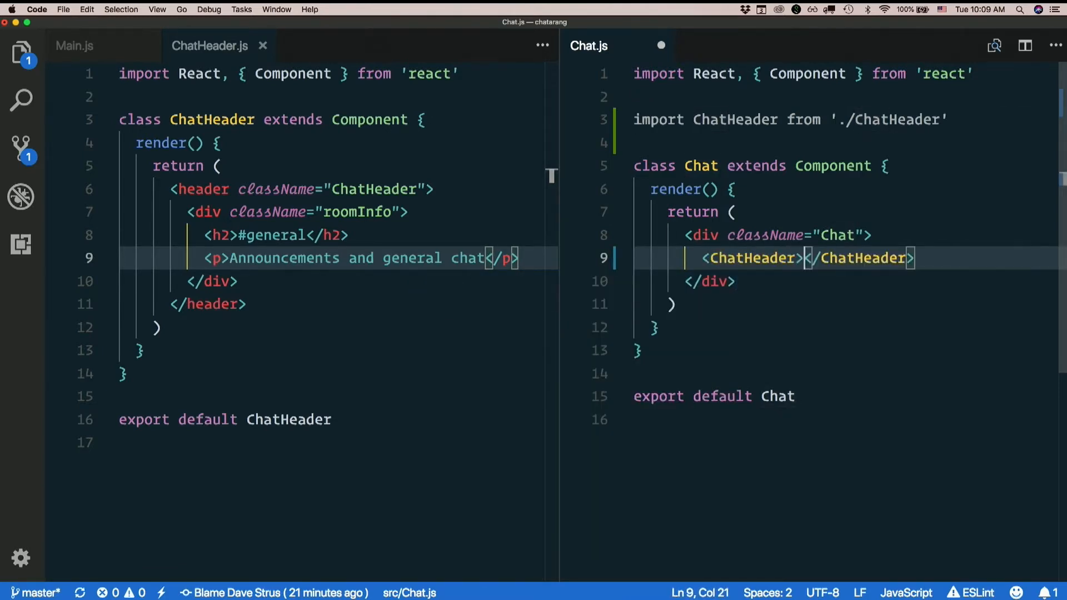
text(/)
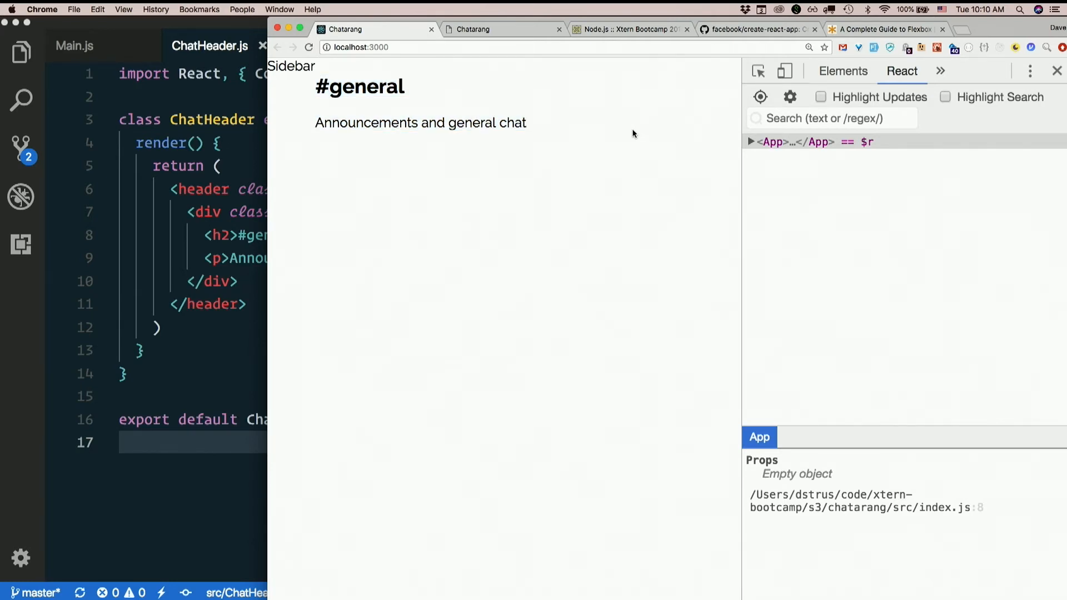
mouse_move(419, 200)
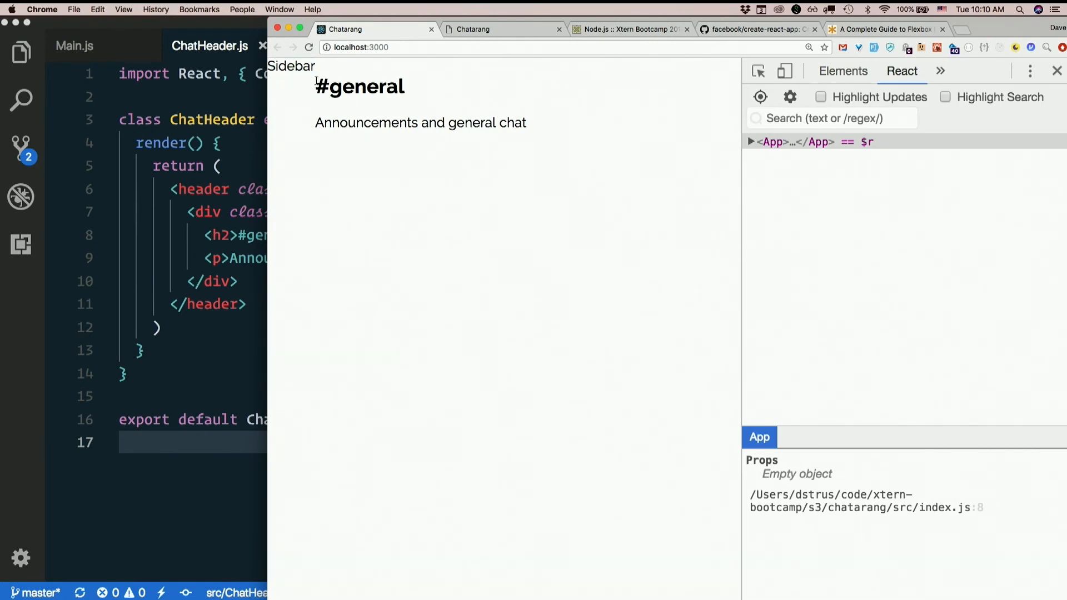
mouse_move(619, 126)
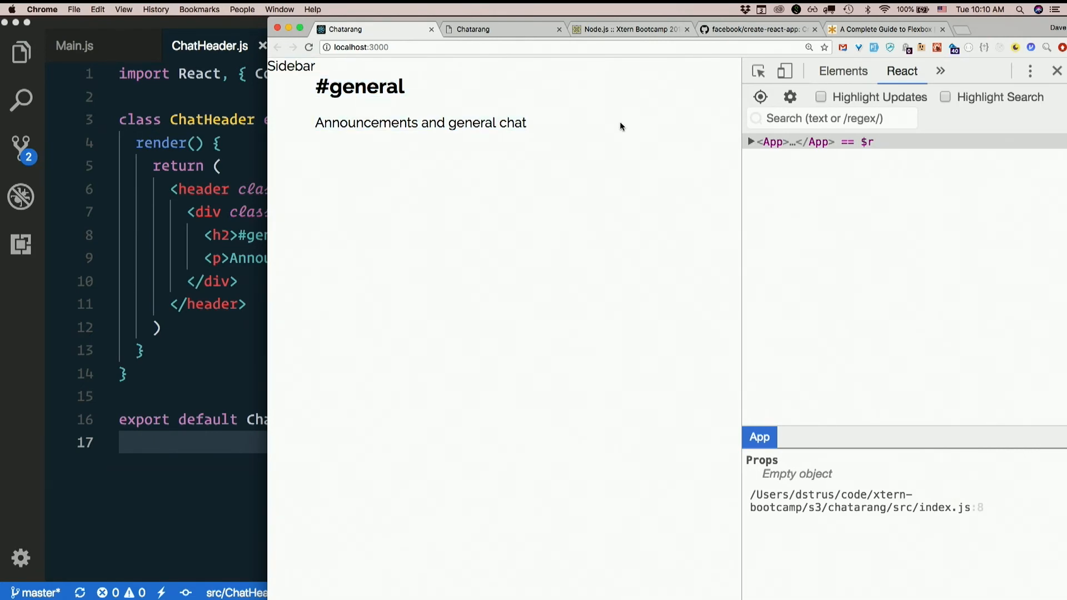